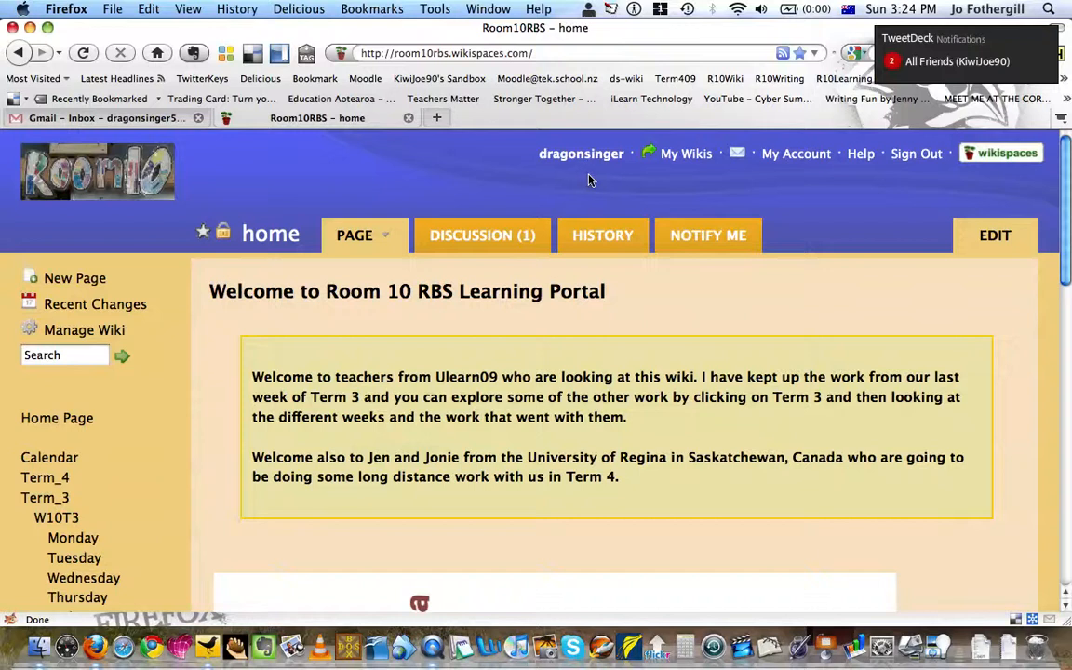
pyautogui.moveTo(946, 183)
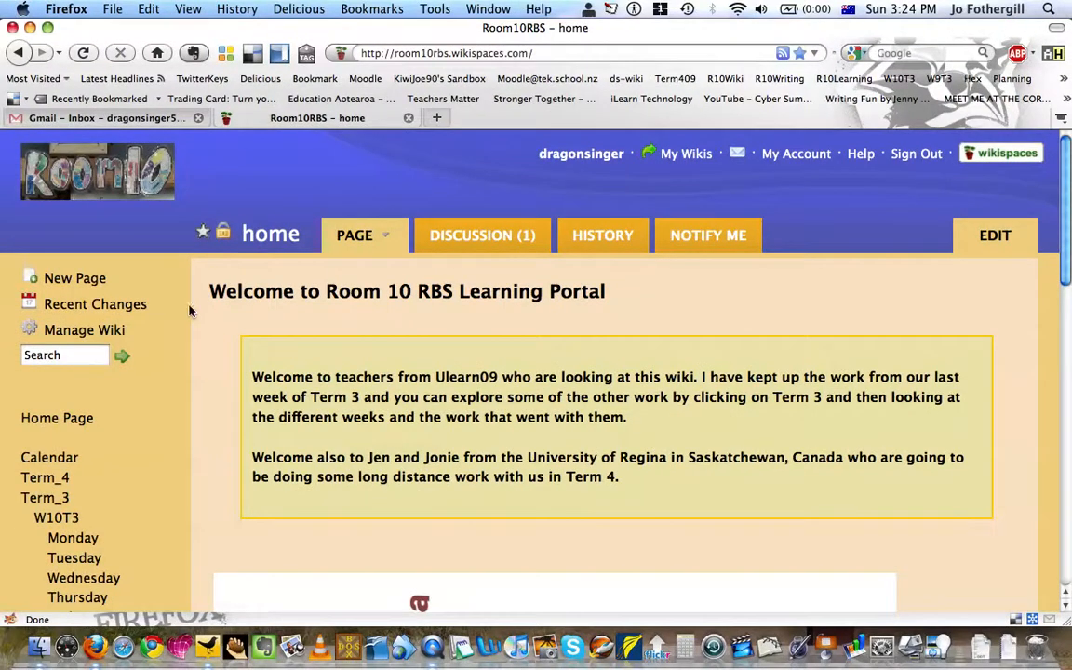
pyautogui.moveTo(328, 335)
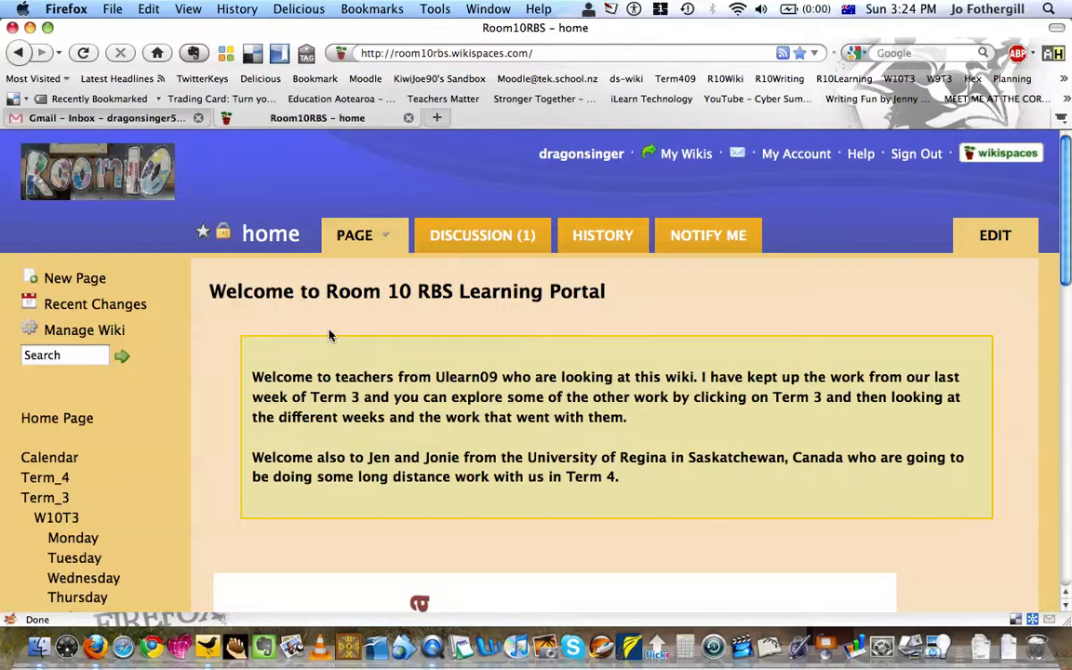
pyautogui.moveTo(439, 335)
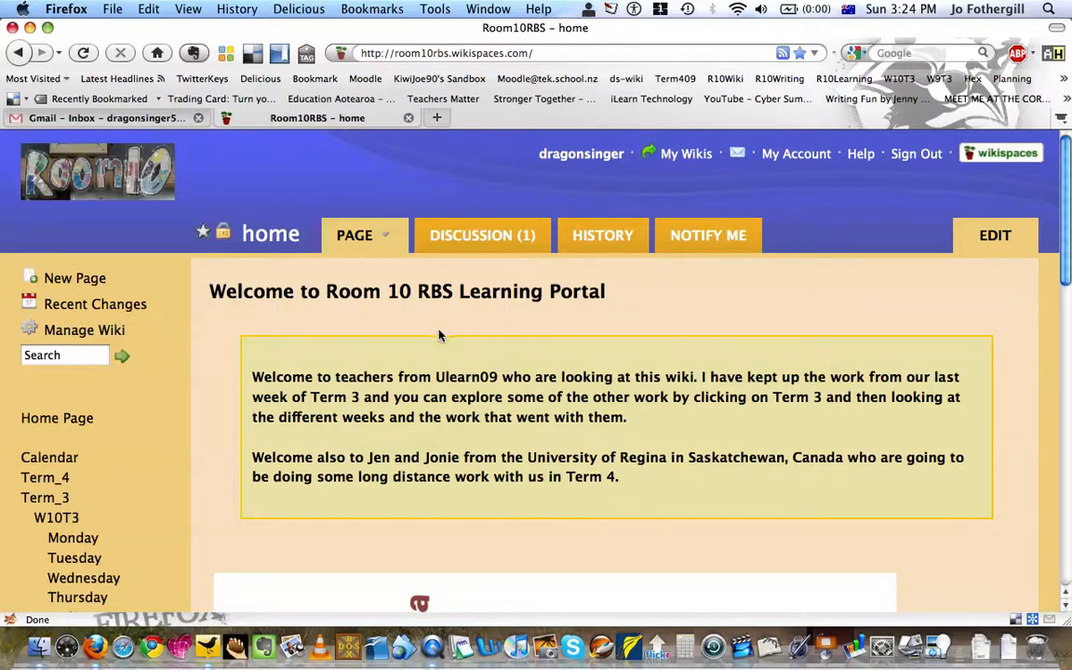
pyautogui.moveTo(289, 346)
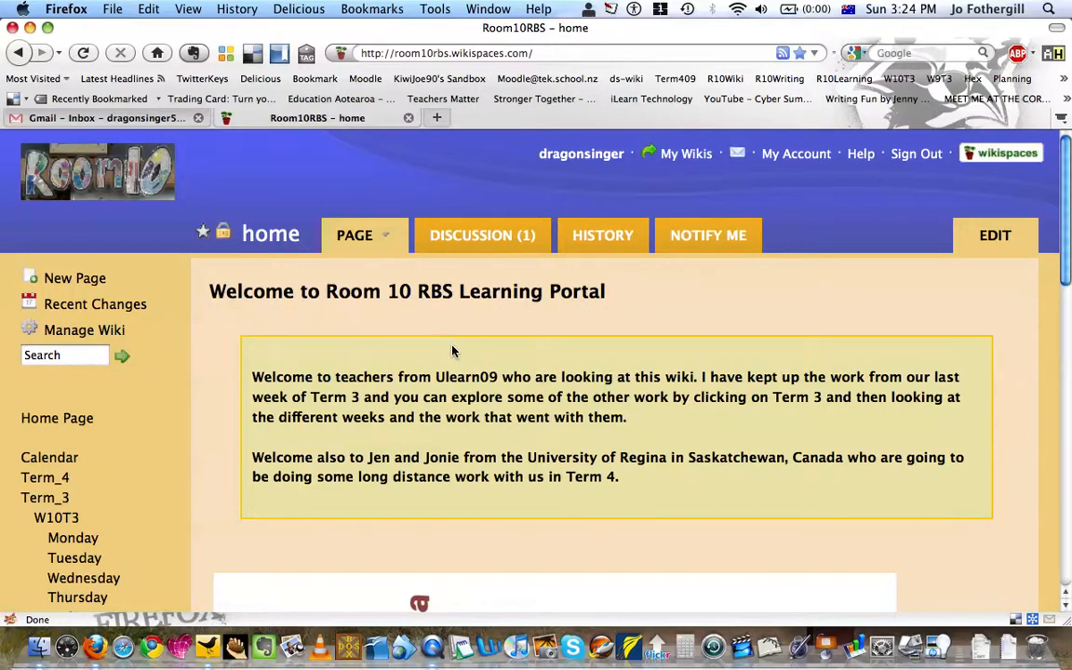
pyautogui.moveTo(172, 320)
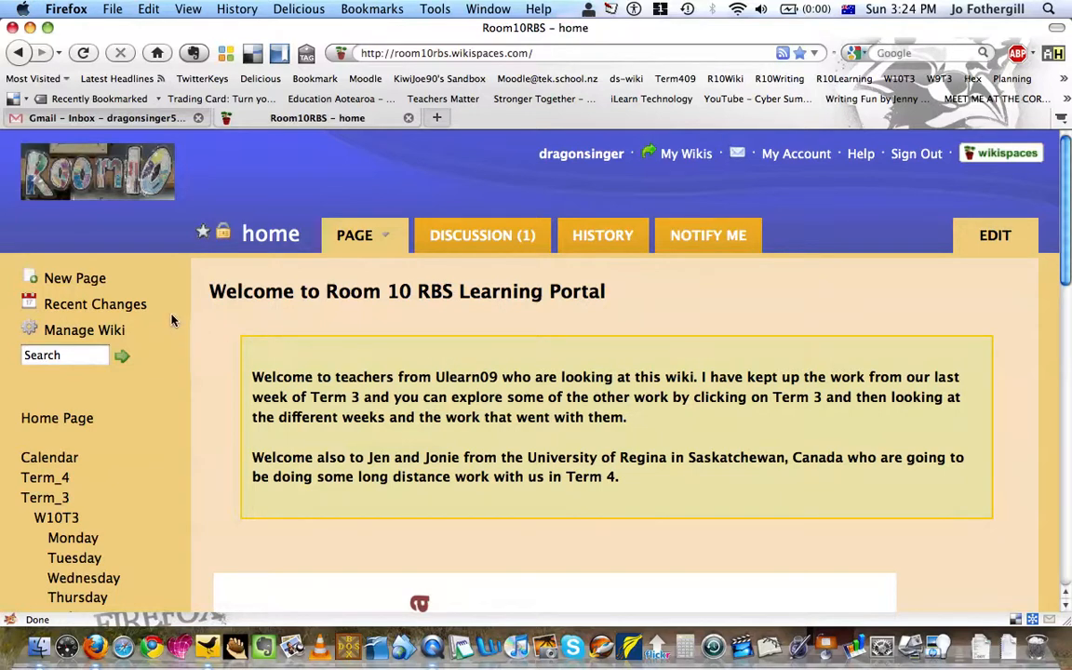
pyautogui.moveTo(172, 302)
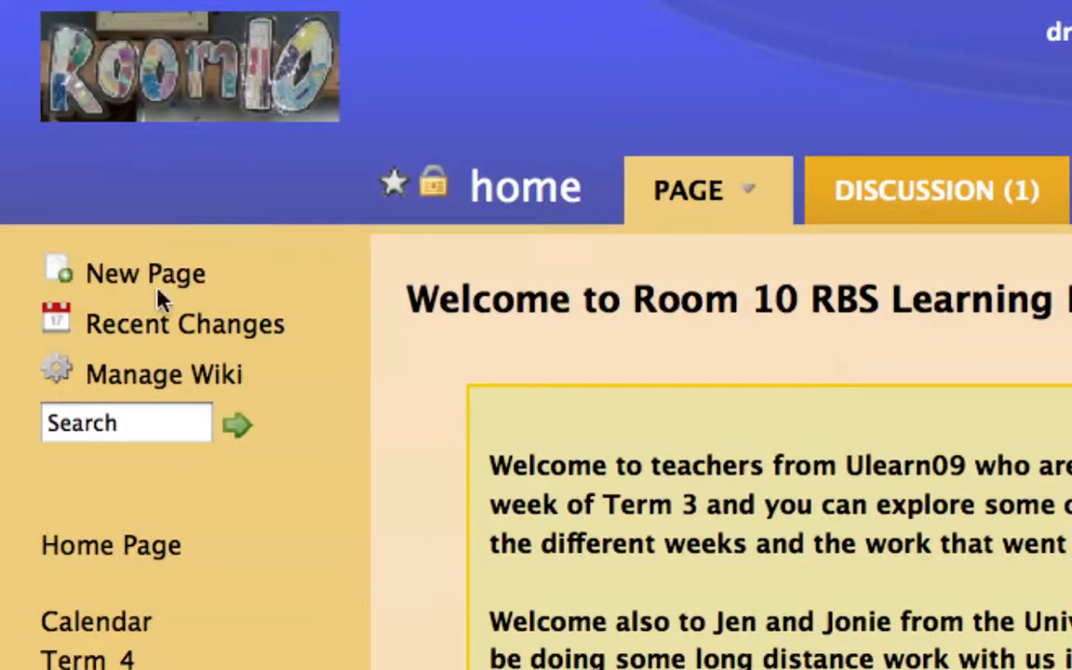
pyautogui.moveTo(145, 335)
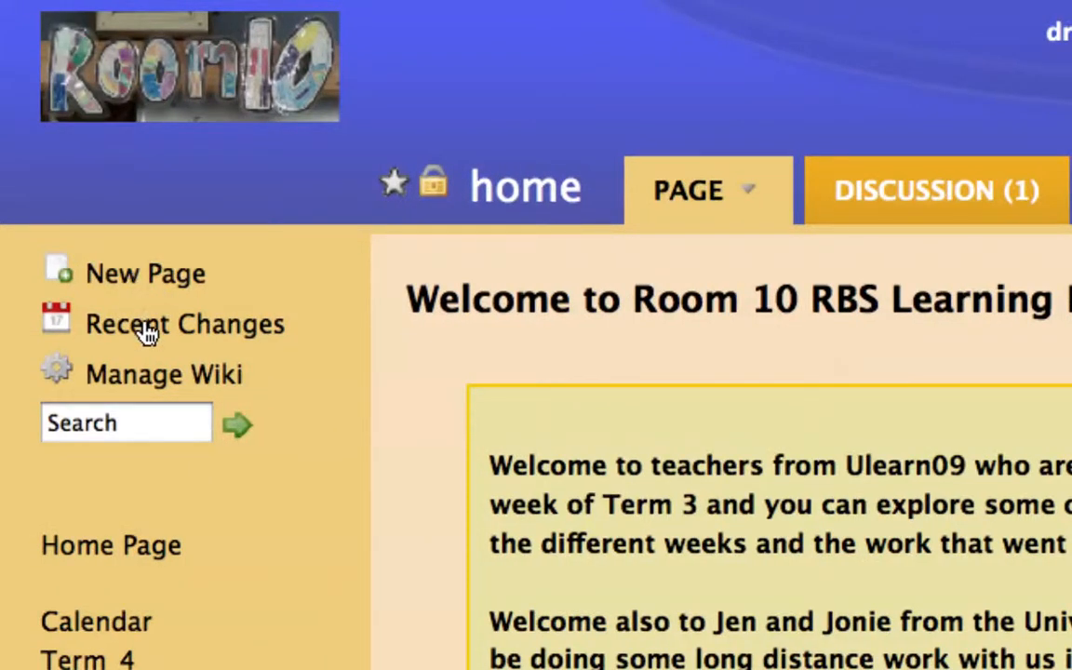
pyautogui.moveTo(145, 383)
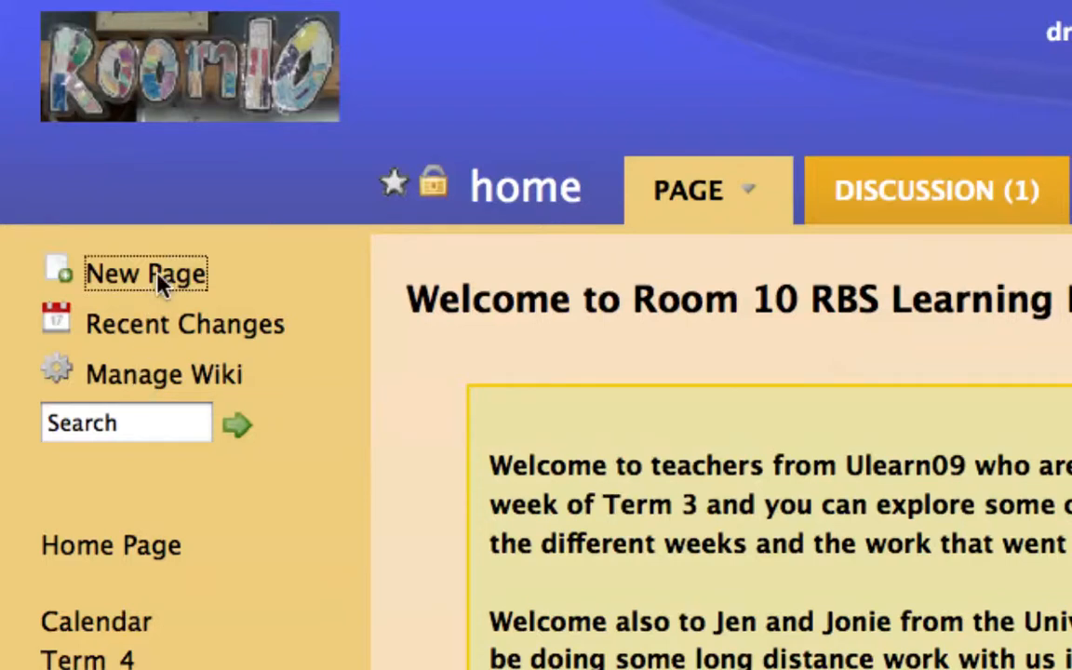
# Create a new wiki page named 'test.1'
pyautogui.click(145, 274)
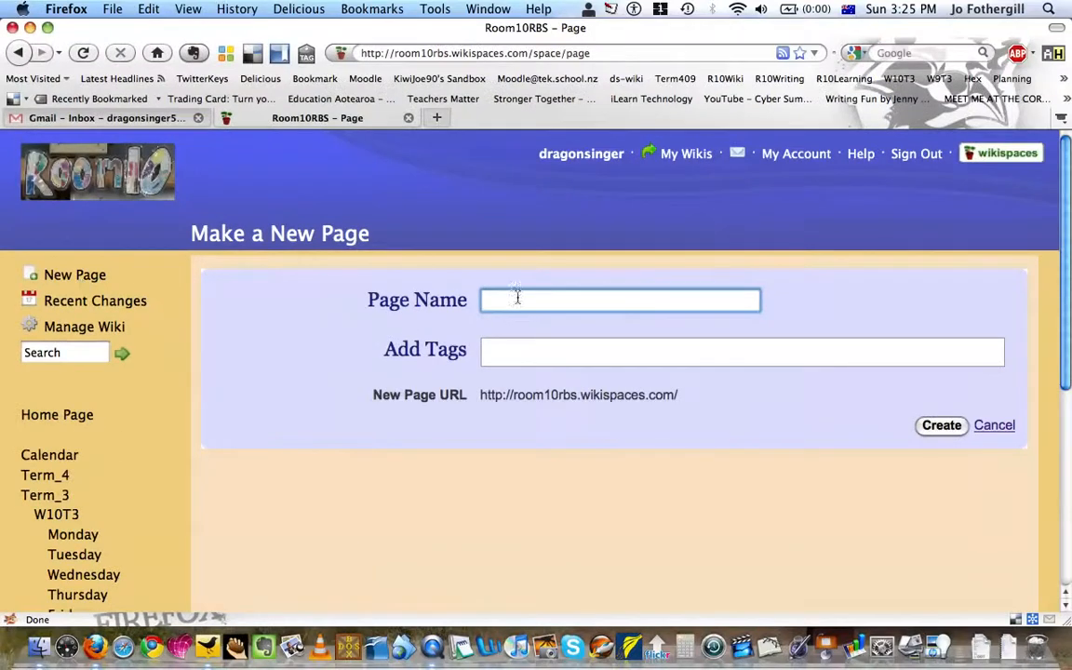
pyautogui.moveTo(638, 329)
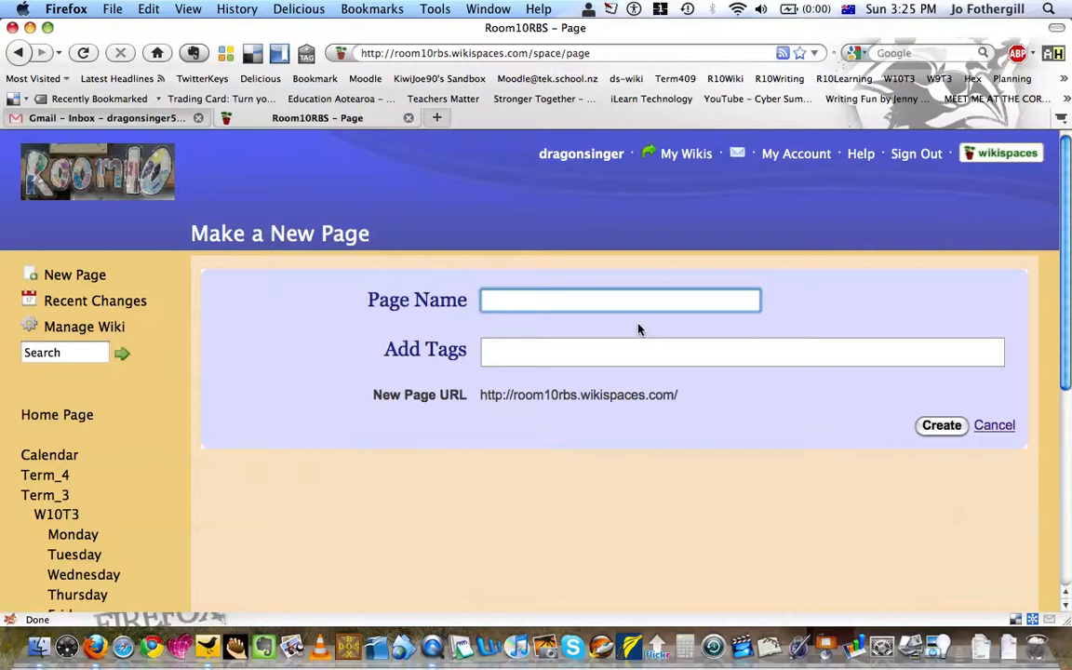
pyautogui.click(619, 299)
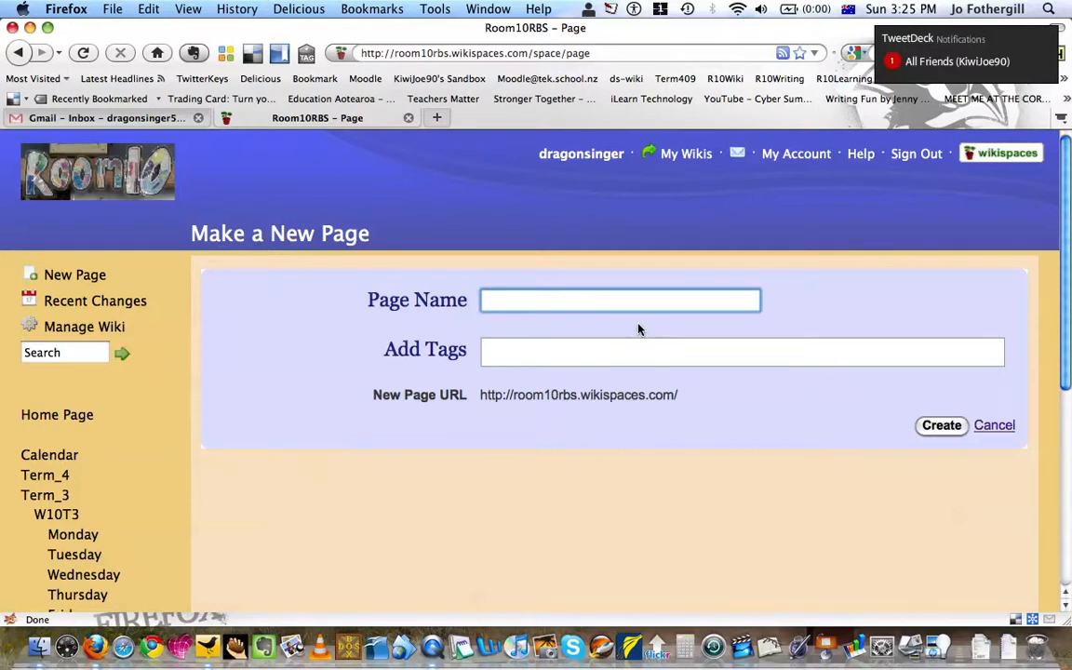
pyautogui.write('test')
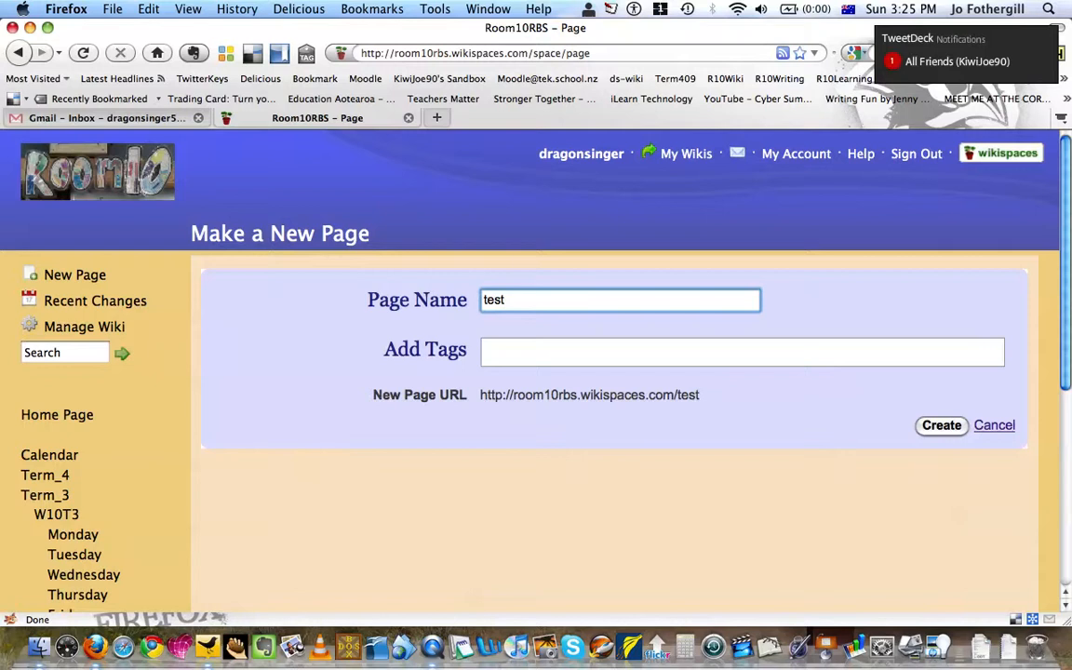
pyautogui.write('.1')
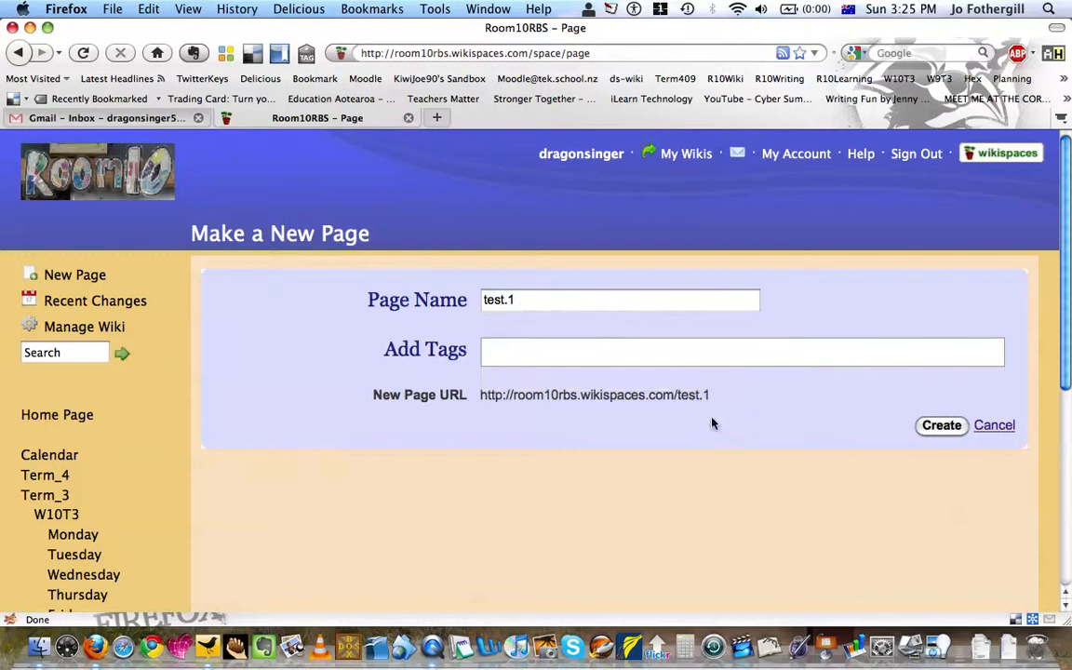
pyautogui.moveTo(600, 313)
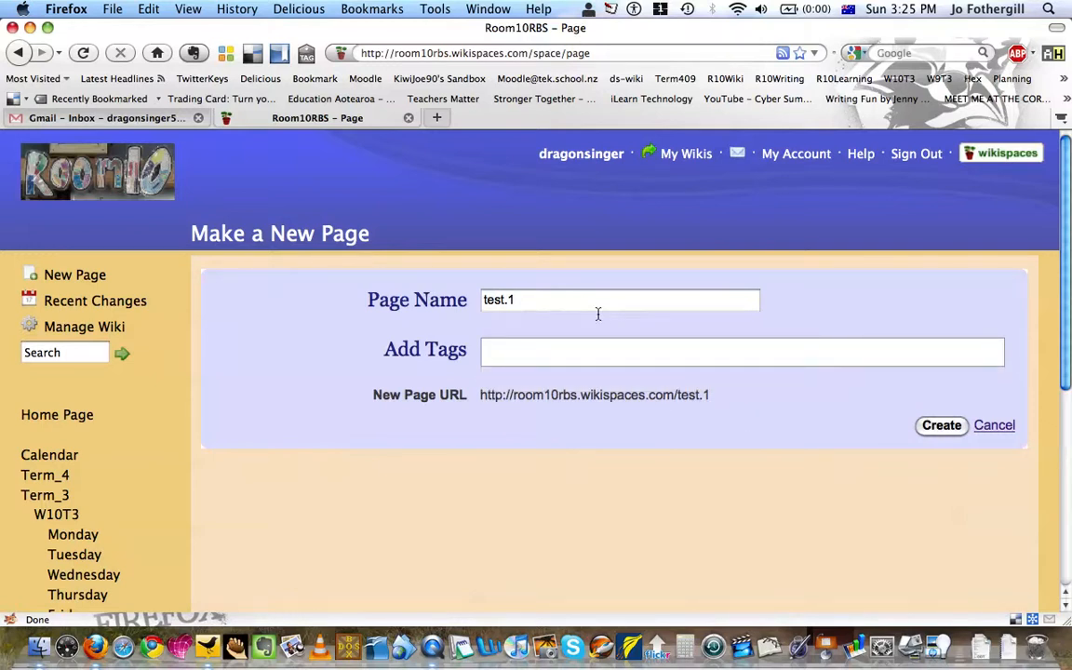
pyautogui.moveTo(605, 325)
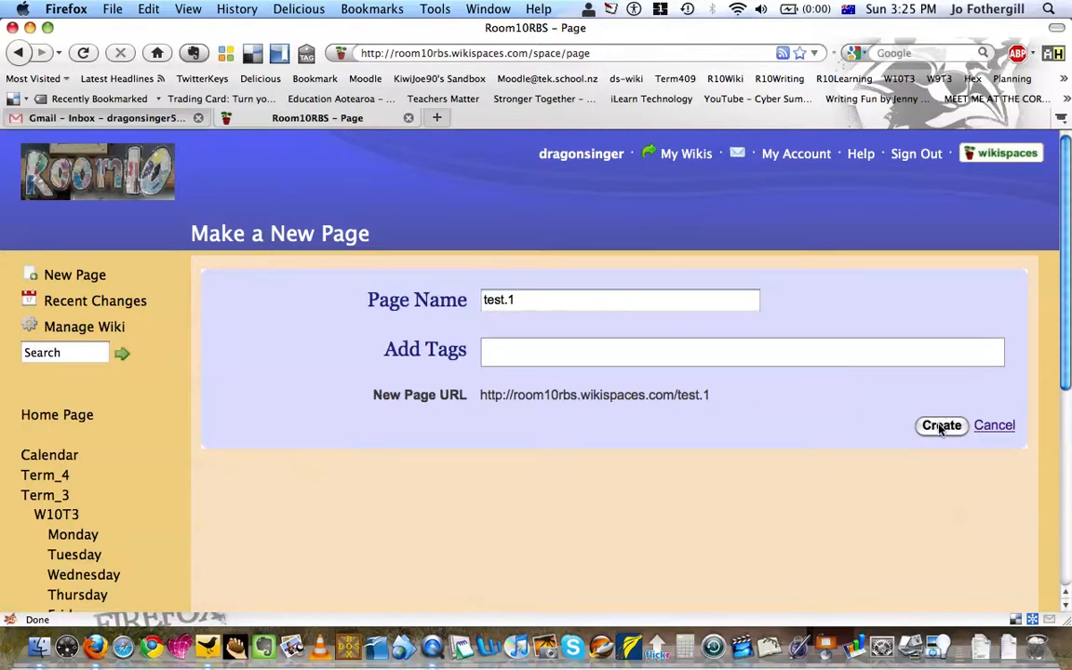
pyautogui.click(942, 424)
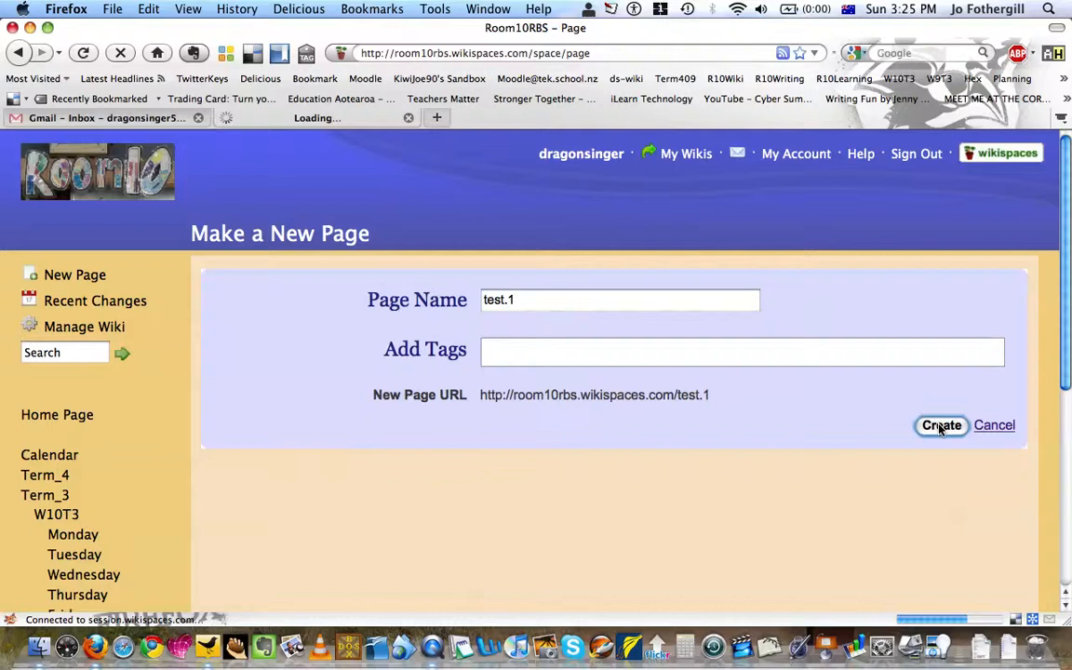
# Start editing the new test.1 page in the visual editor
pyautogui.click(941, 425)
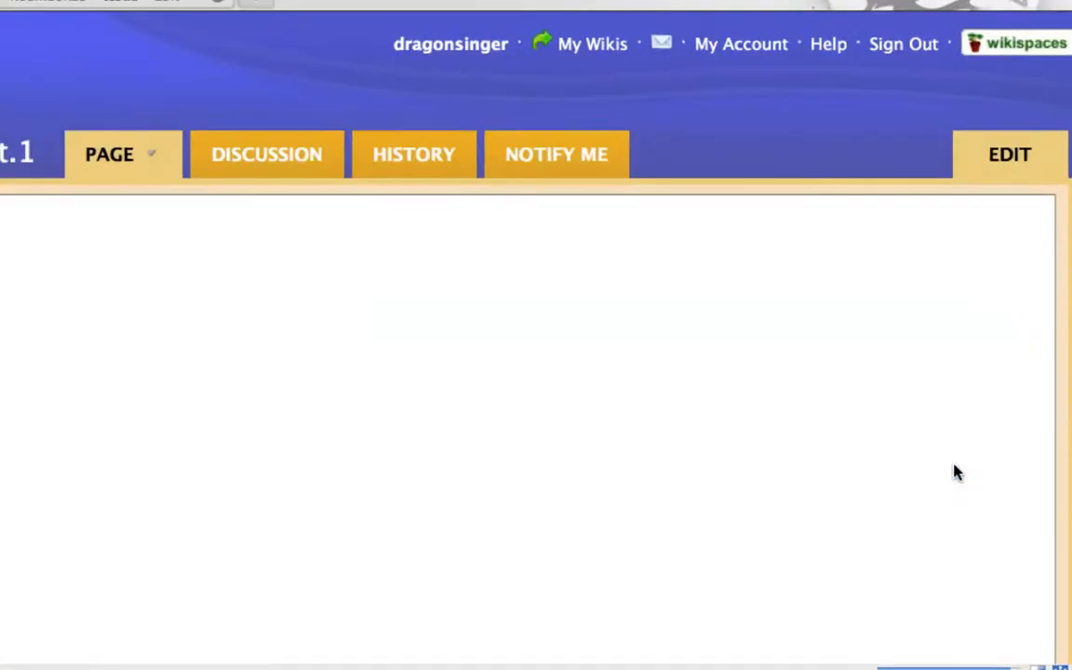
pyautogui.click(1009, 152)
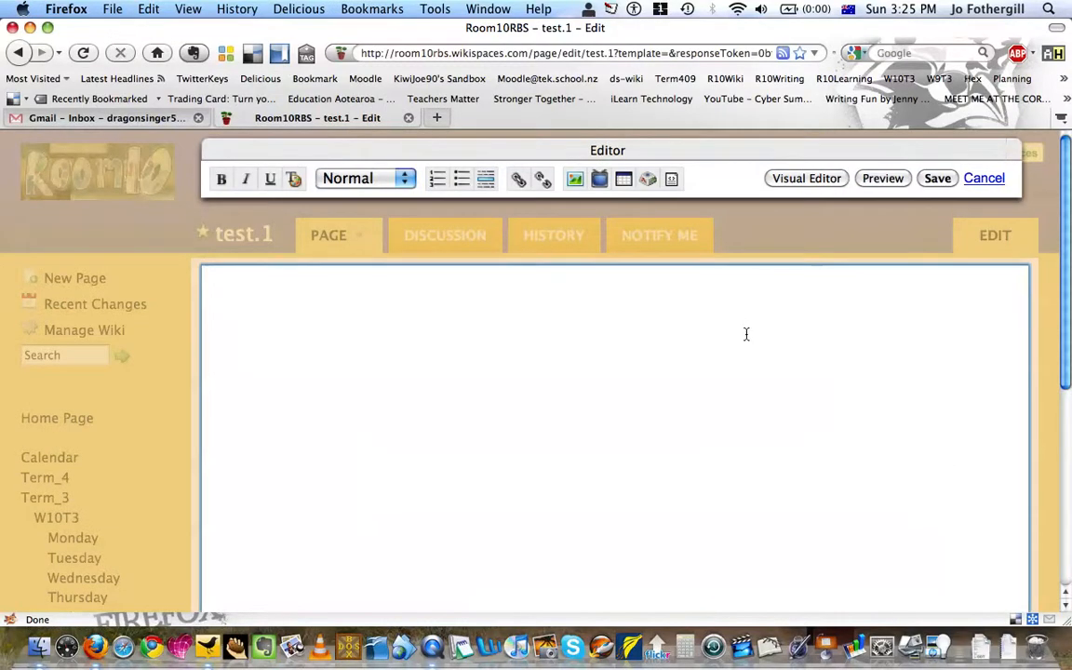
pyautogui.moveTo(696, 294)
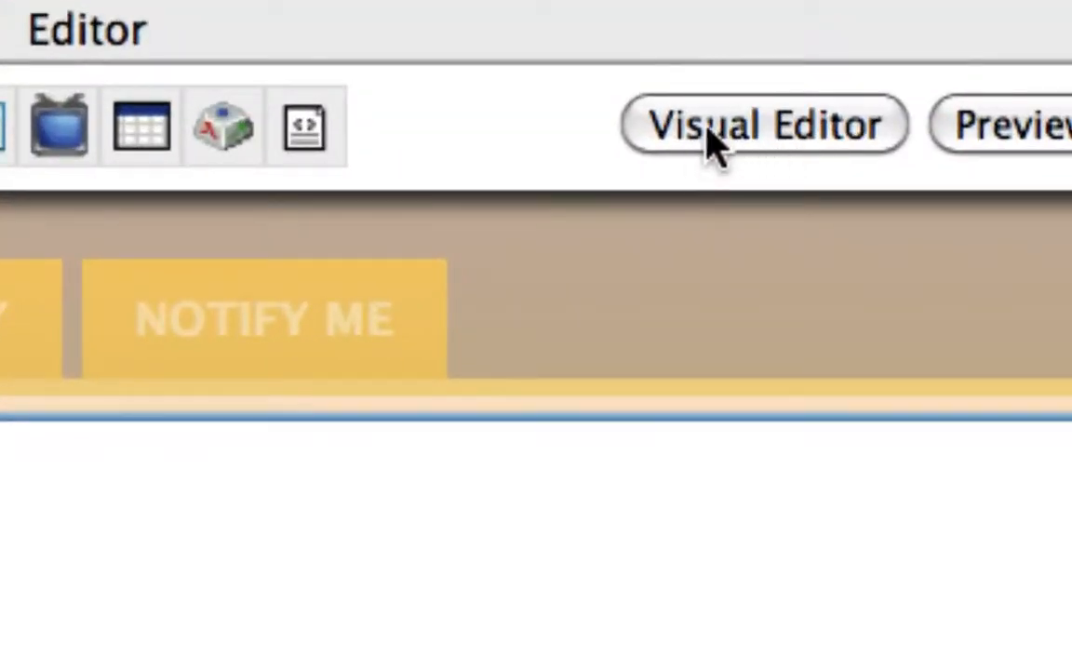
pyautogui.click(763, 123)
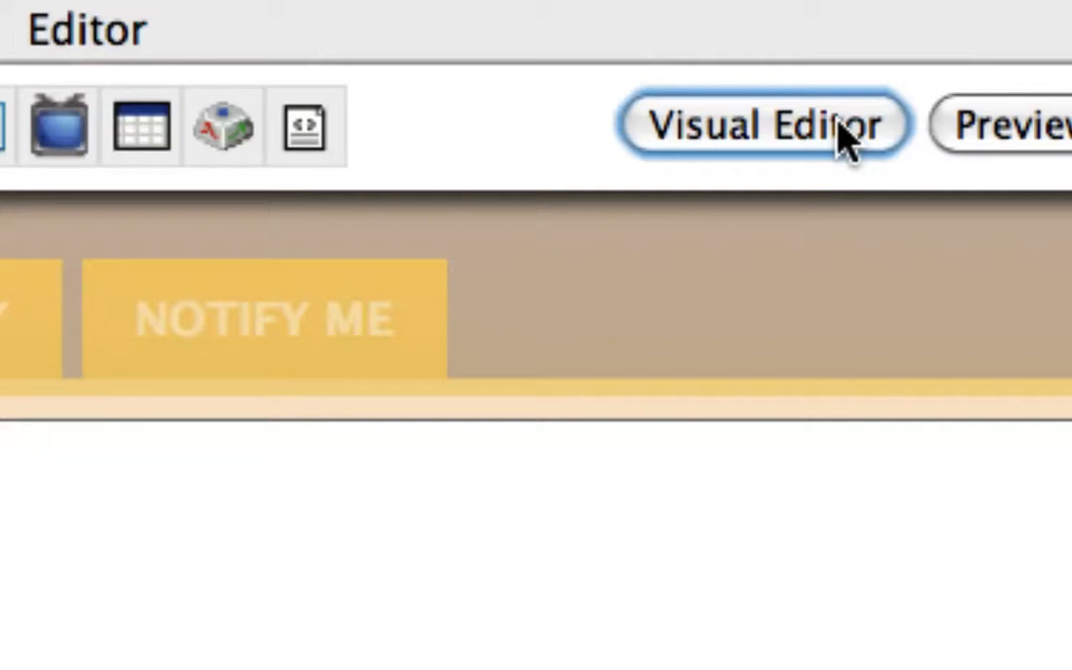
pyautogui.click(759, 126)
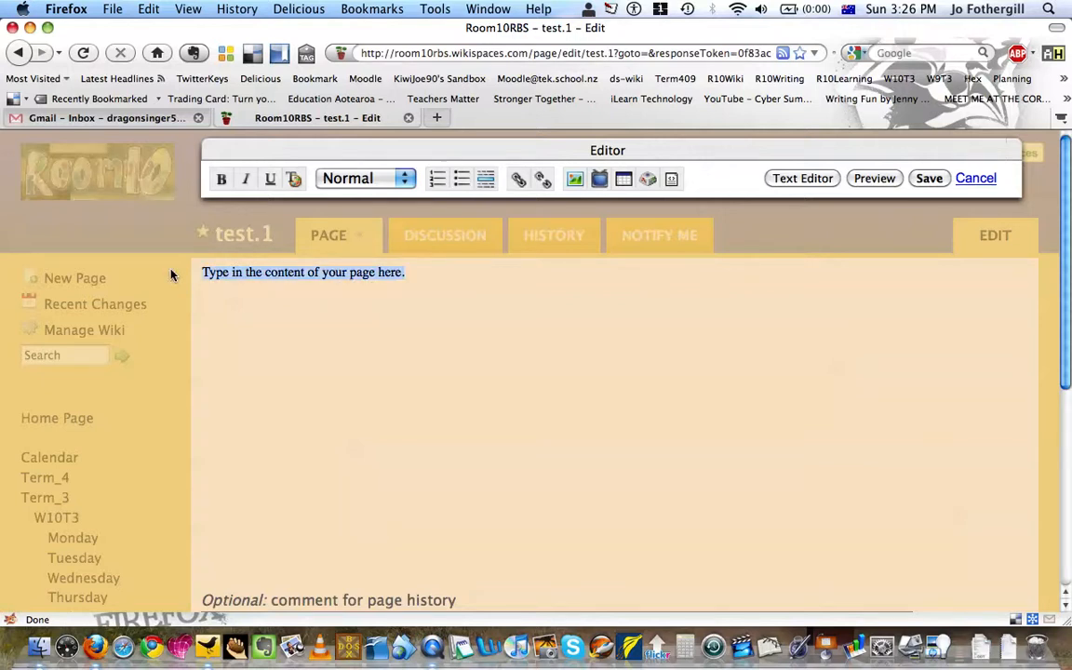
# Write 'This is my heading' and style it as Heading 1
pyautogui.write('This is m')
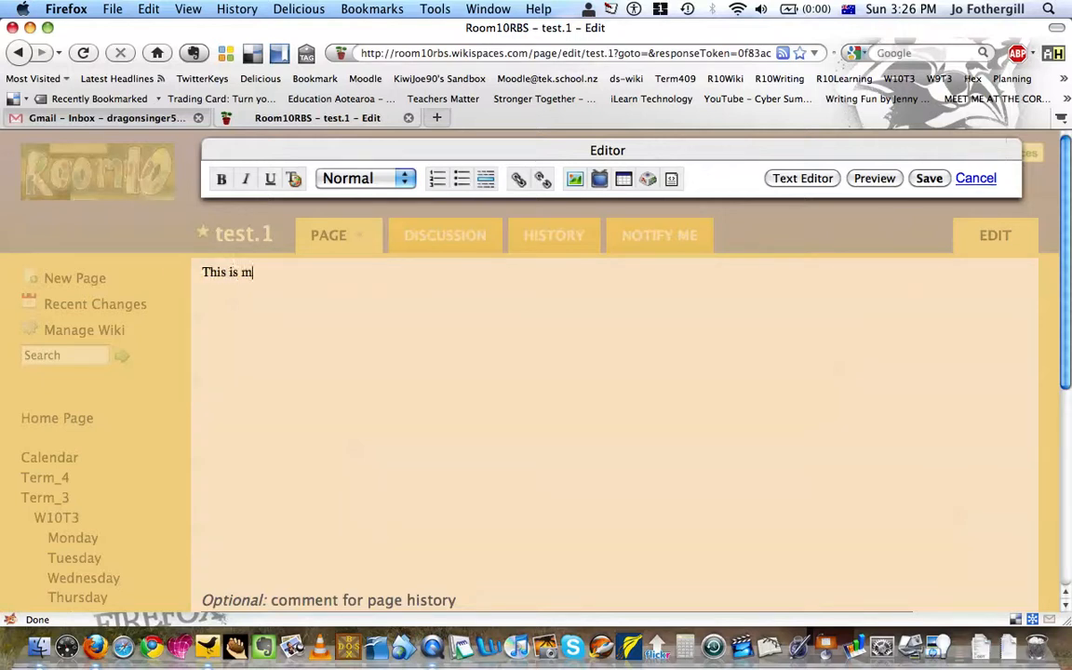
pyautogui.write('y heading')
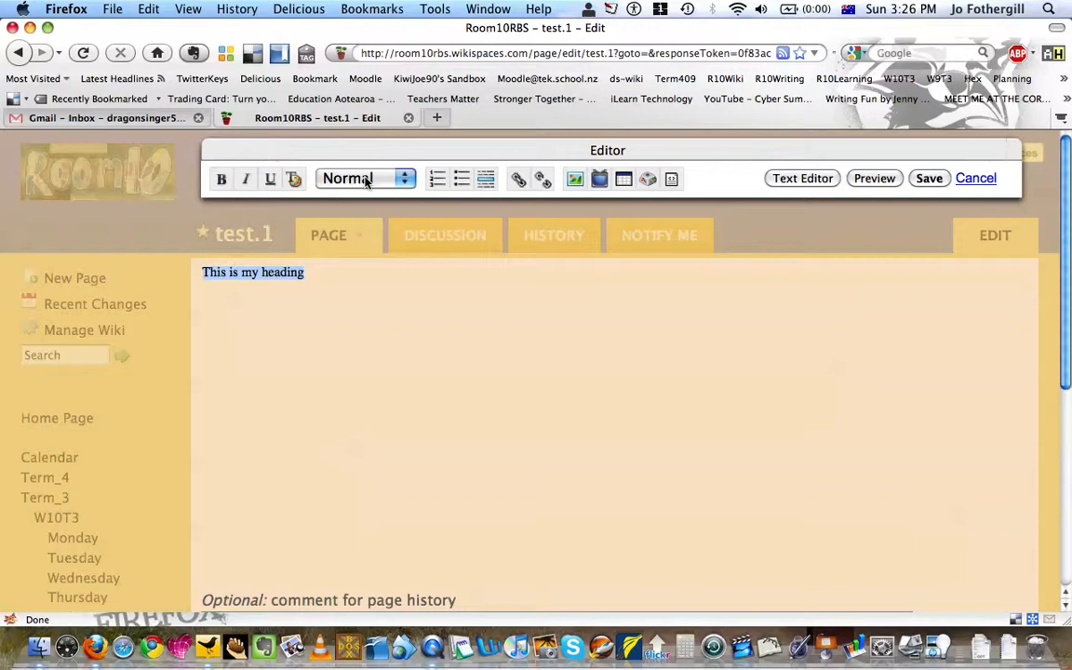
pyautogui.click(364, 179)
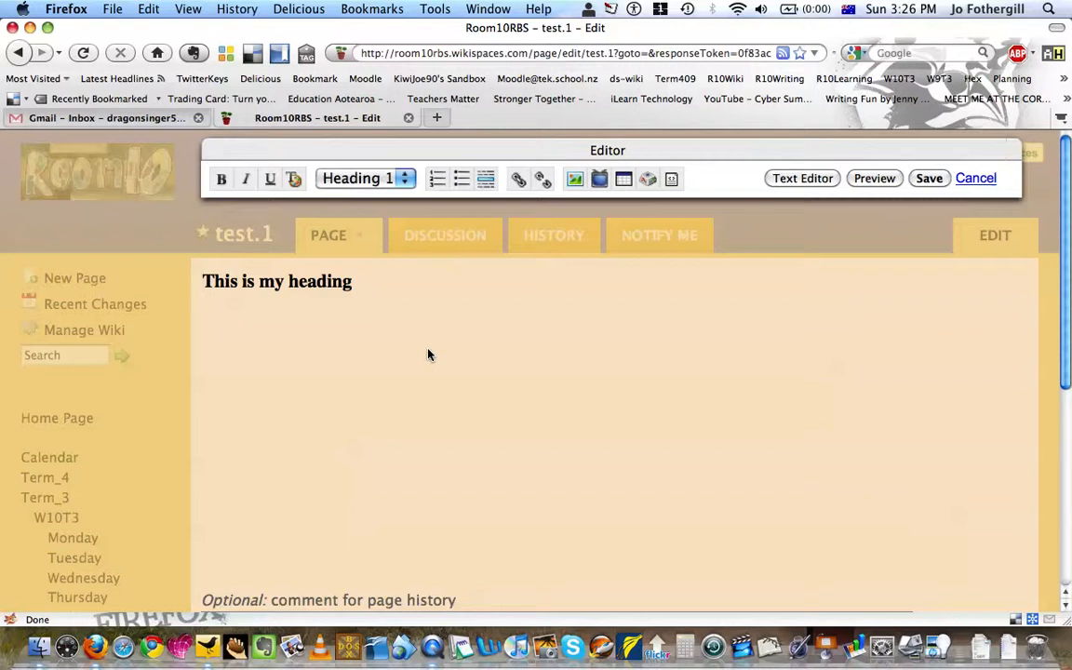
pyautogui.click(205, 307)
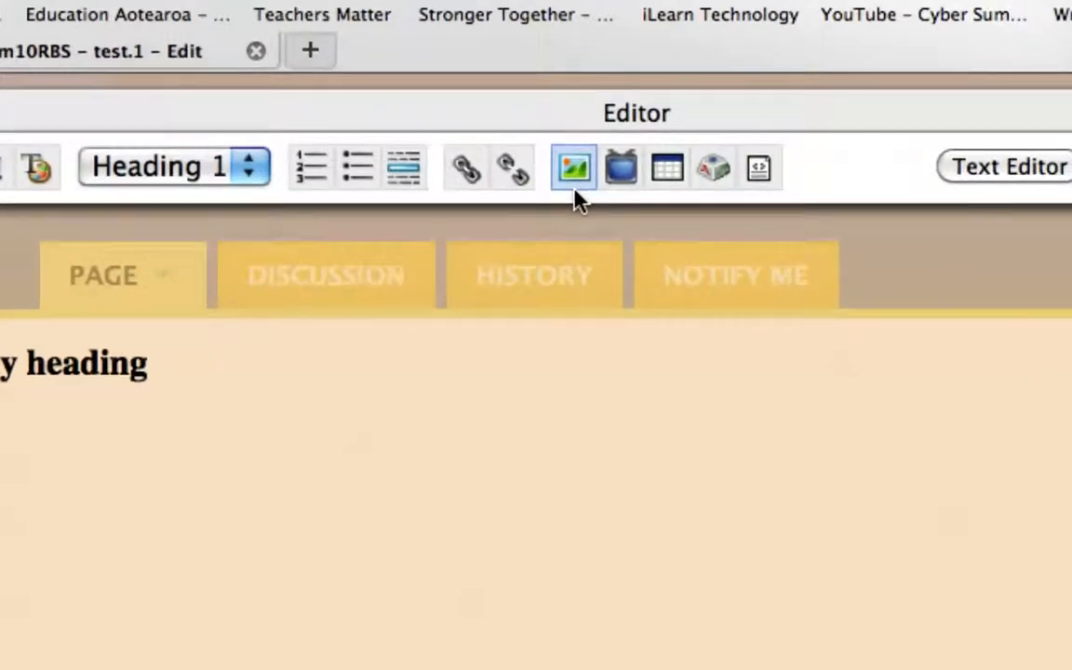
# Browse the Images & Files inserter tabs and return to the wiki's existing files
pyautogui.click(574, 167)
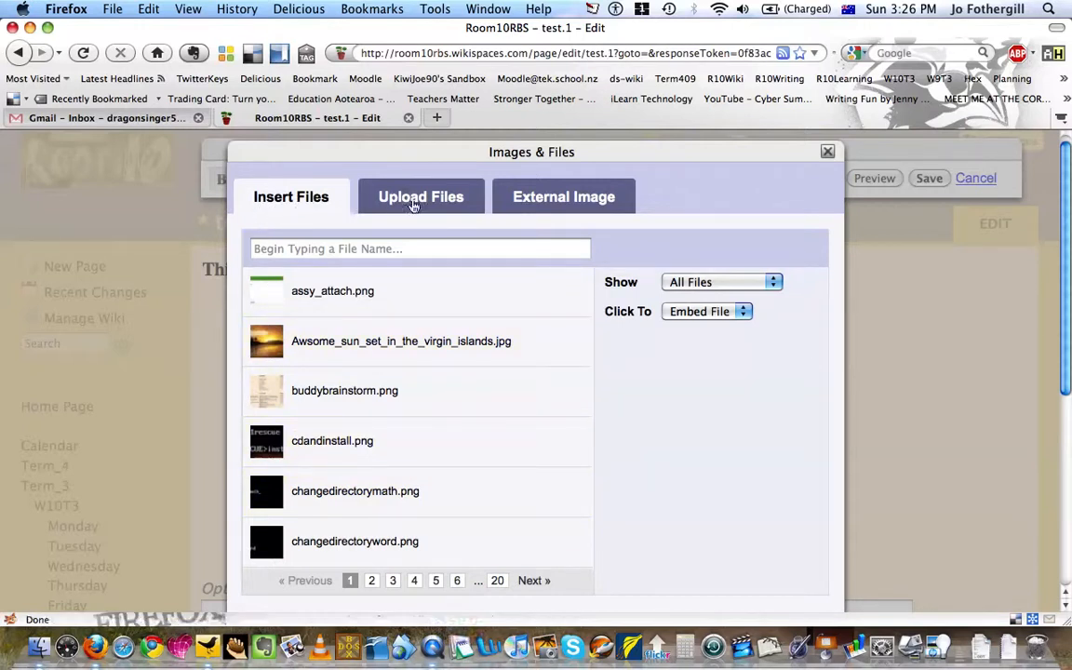
pyautogui.click(420, 197)
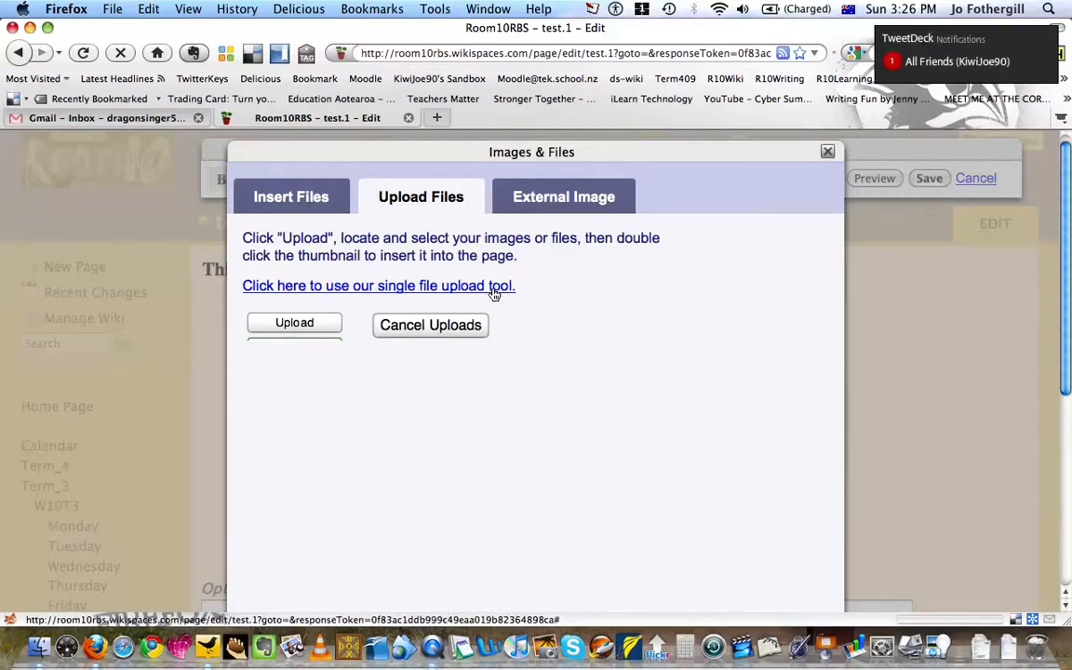
pyautogui.click(562, 197)
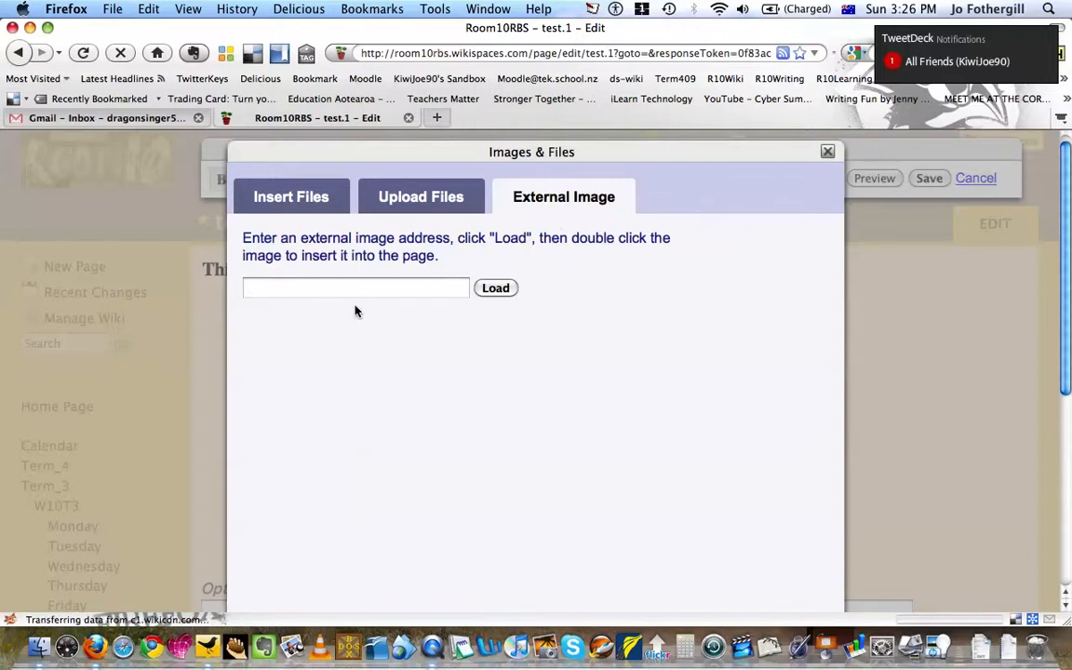
pyautogui.moveTo(420, 197)
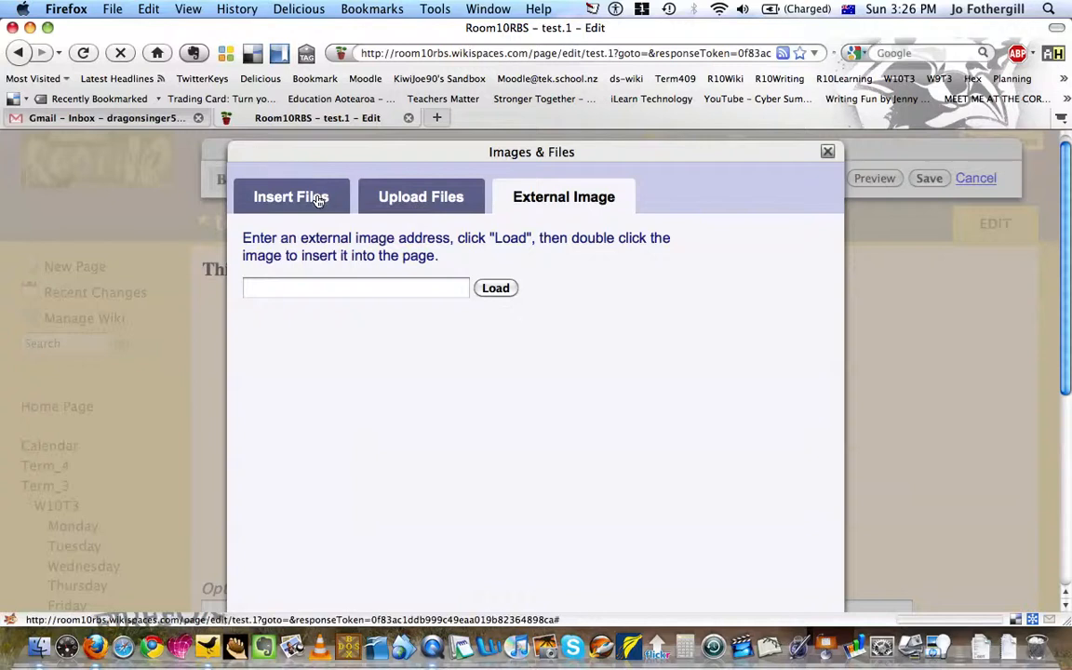
pyautogui.click(290, 197)
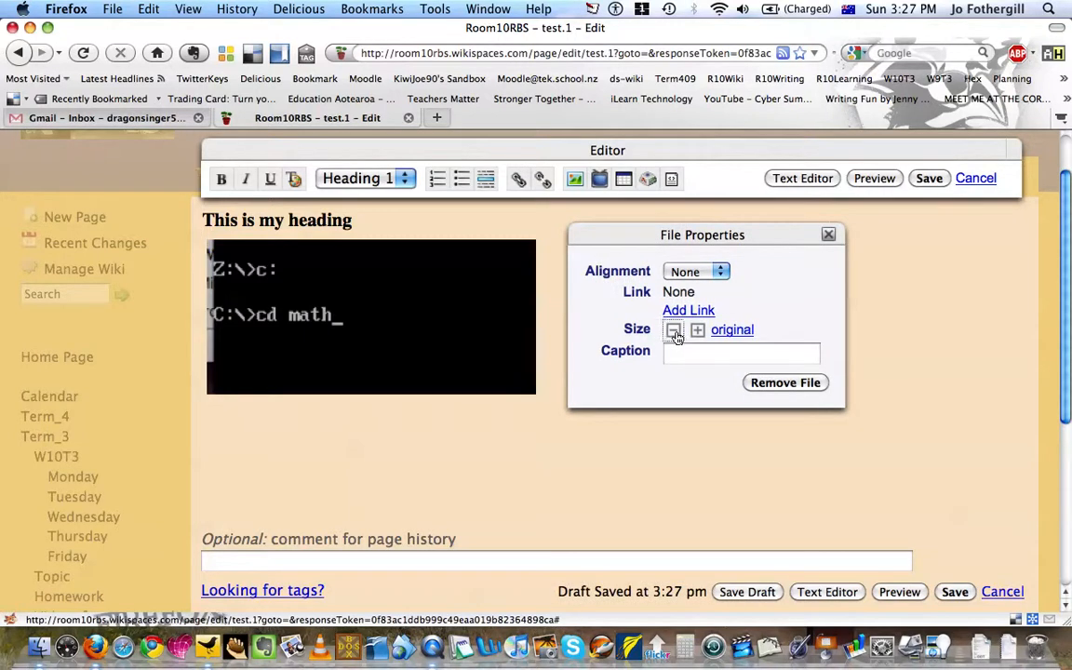
# Caption the image 'this is a caption' and shrink it two size steps
pyautogui.click(674, 330)
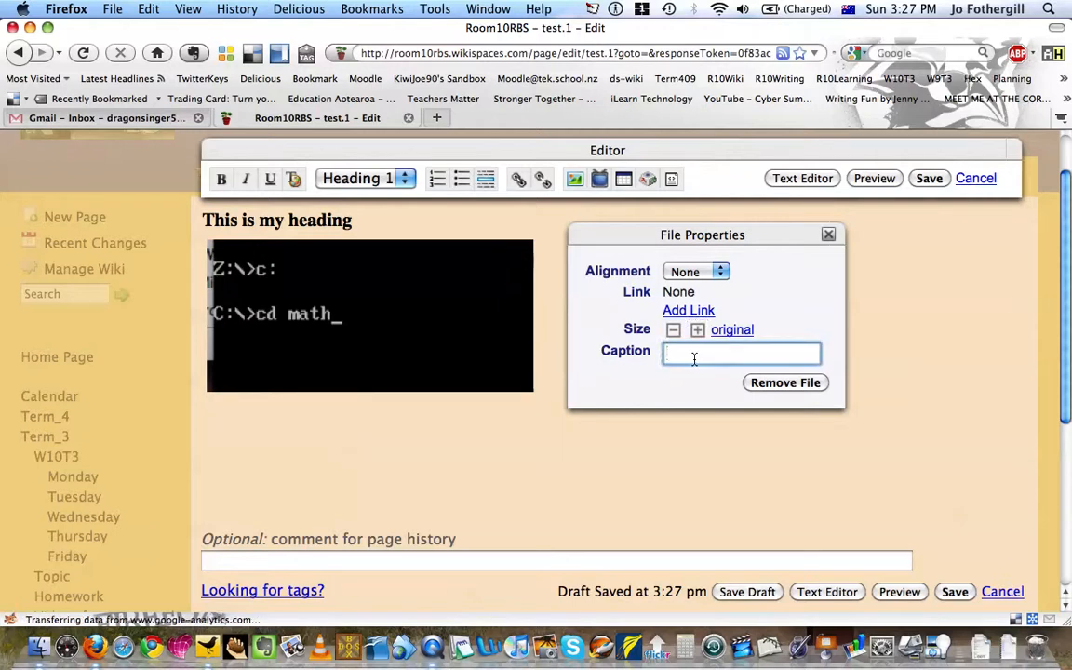
pyautogui.write('this i')
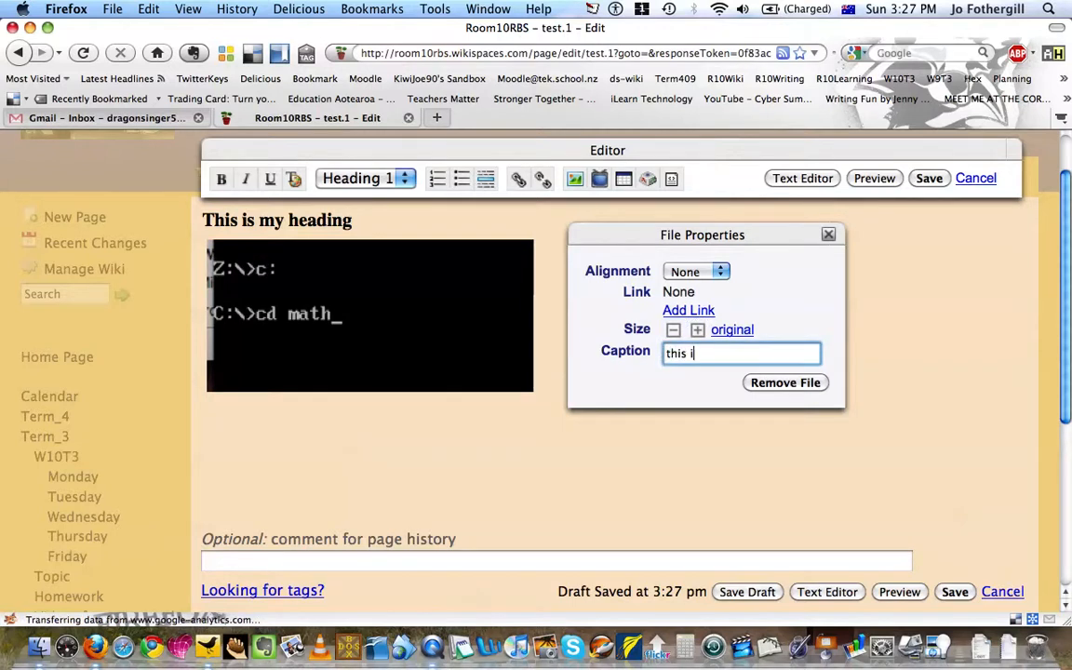
pyautogui.write('s a caption')
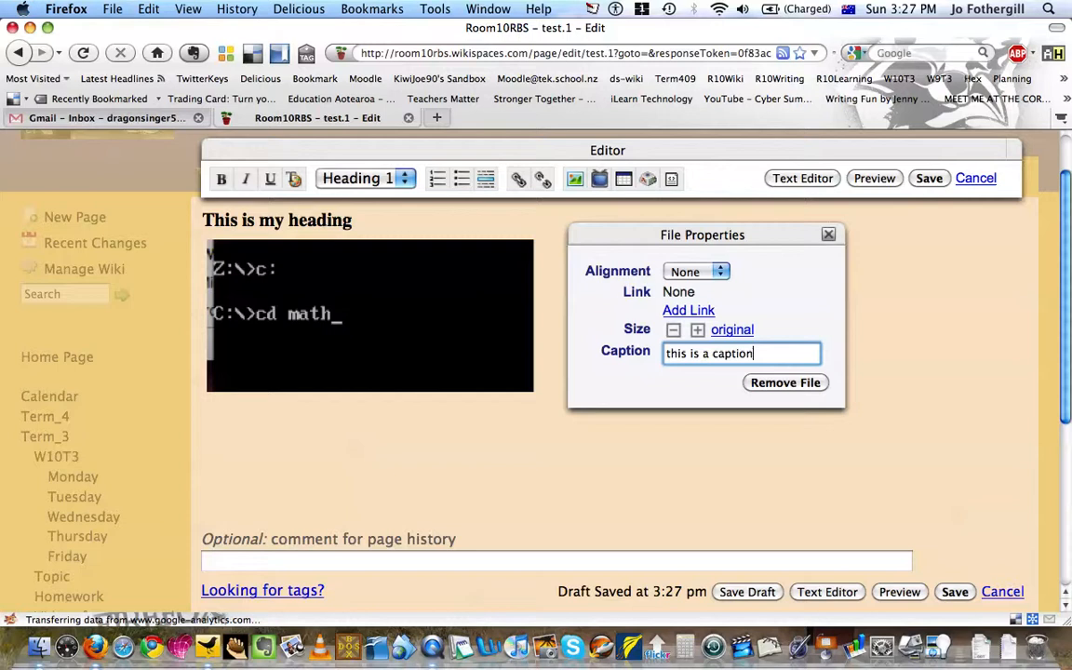
pyautogui.click(674, 330)
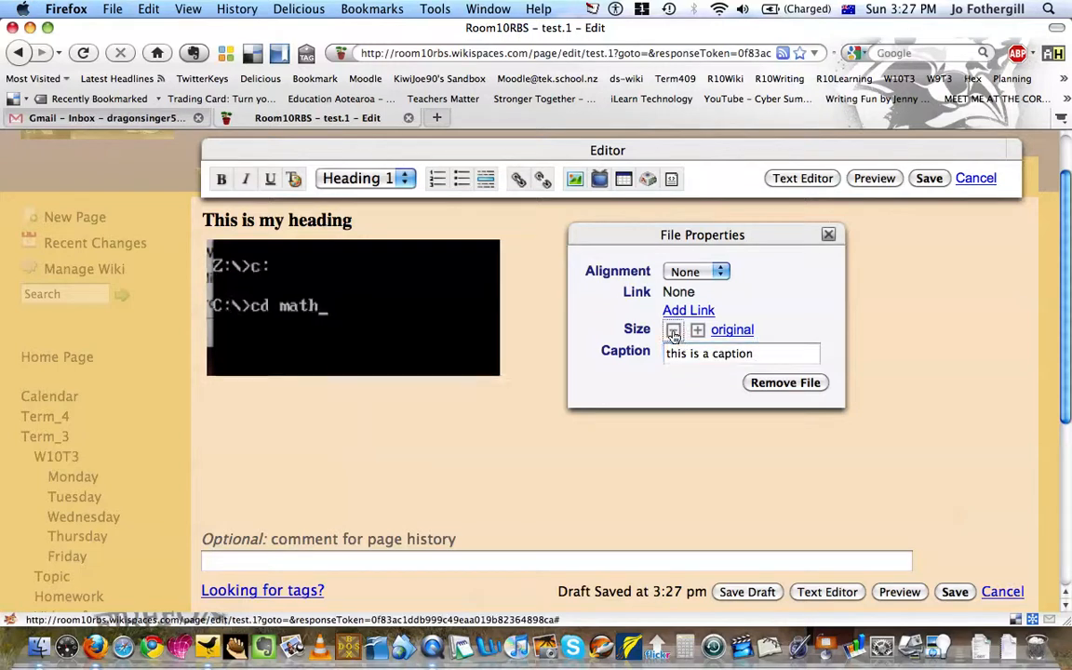
pyautogui.click(674, 330)
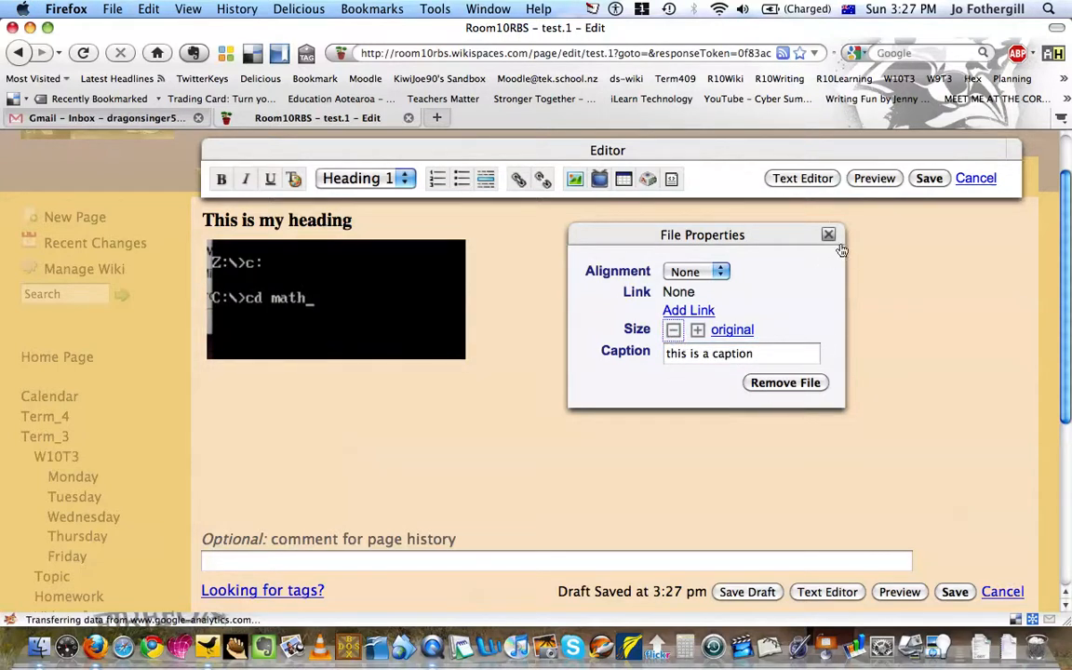
pyautogui.moveTo(492, 380)
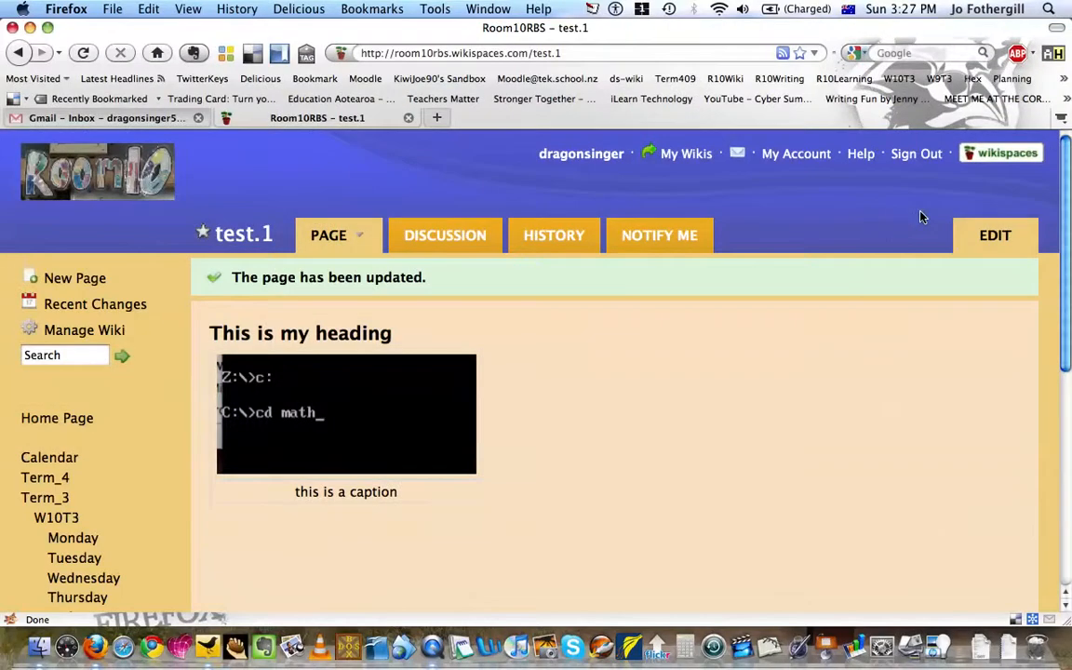
pyautogui.moveTo(343, 404)
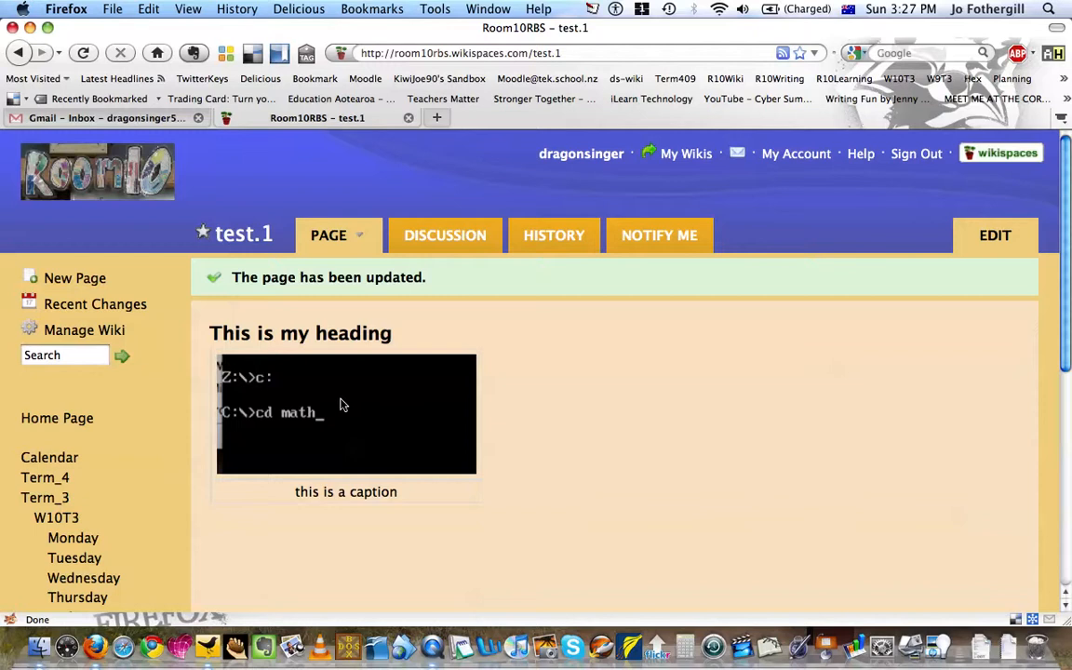
pyautogui.moveTo(373, 419)
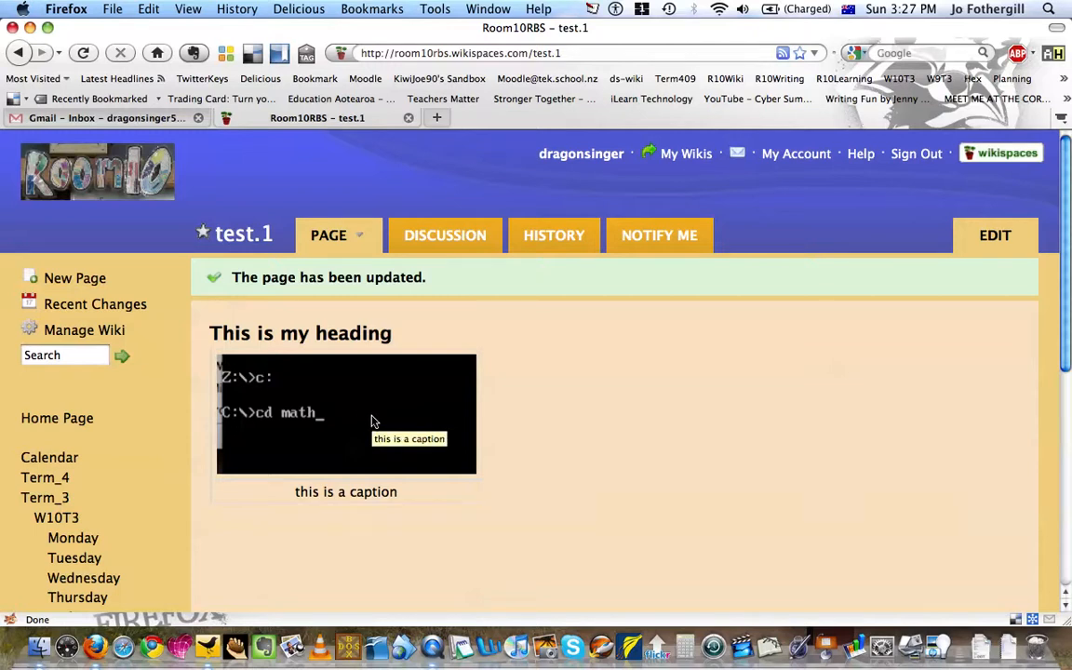
pyautogui.moveTo(268, 268)
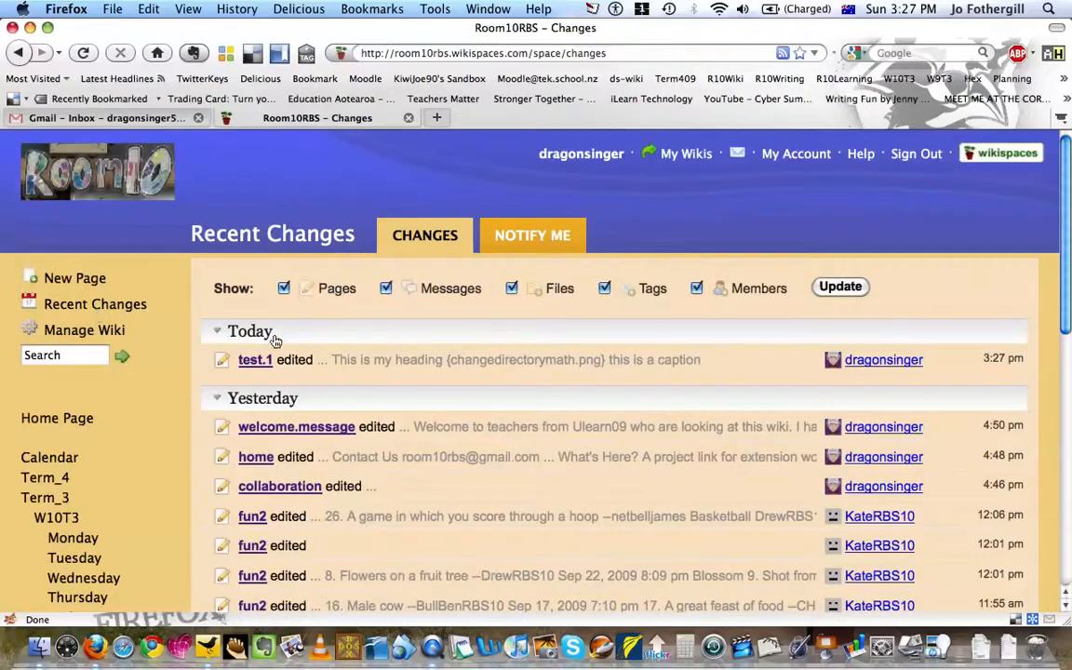
# Scroll through the Recent Changes list to see older edits
pyautogui.scroll(-3)
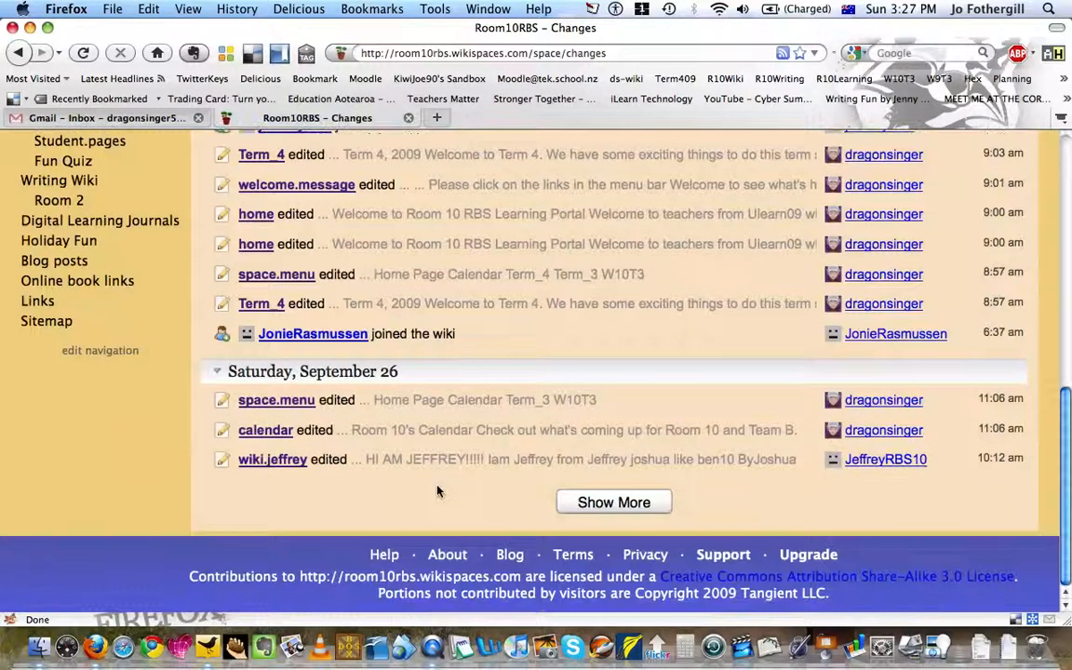
pyautogui.scroll(3)
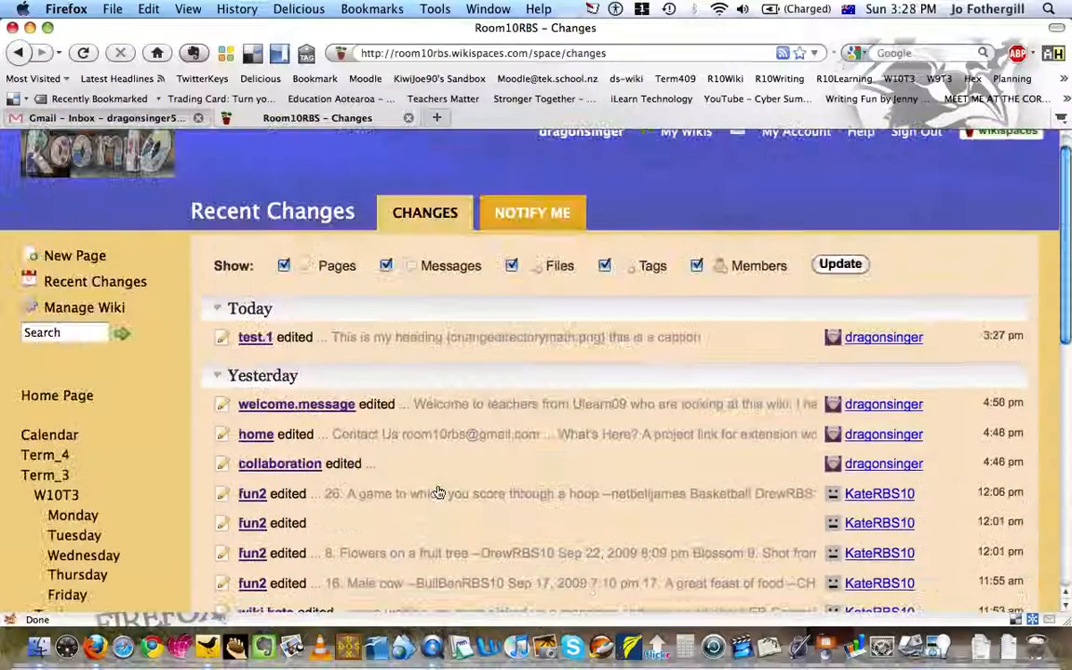
pyautogui.scroll(3)
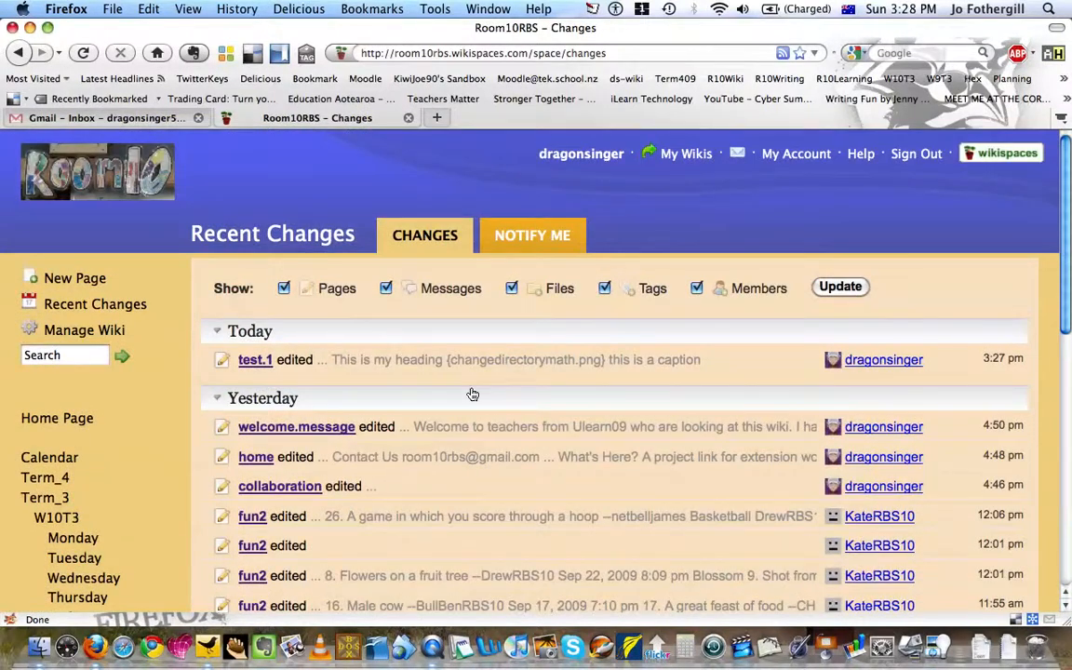
pyautogui.moveTo(888, 385)
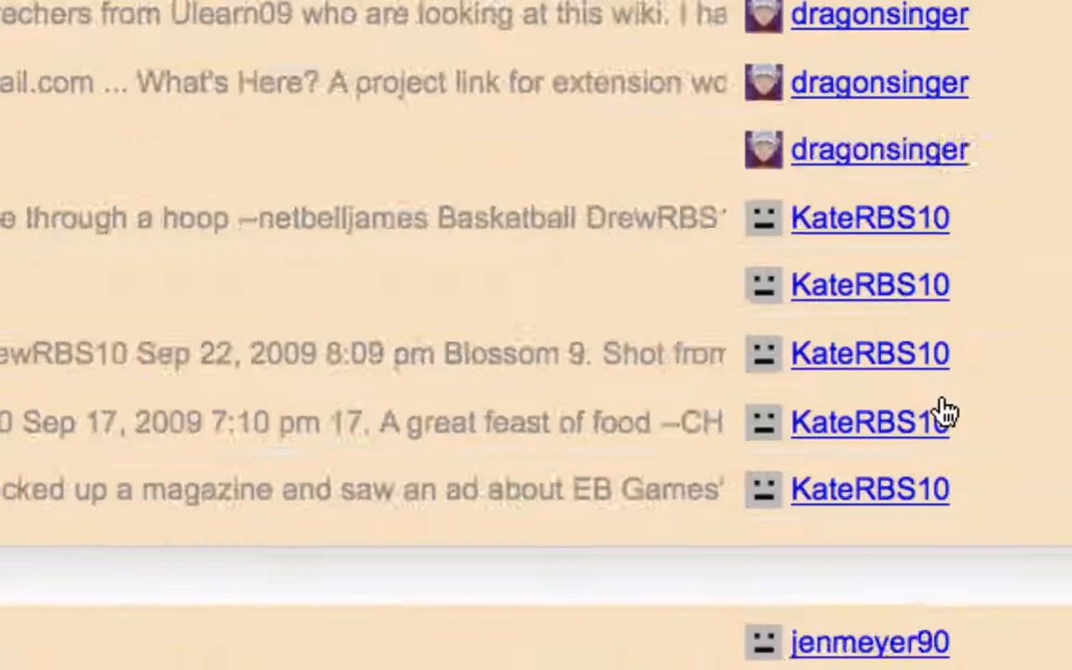
pyautogui.scroll(3)
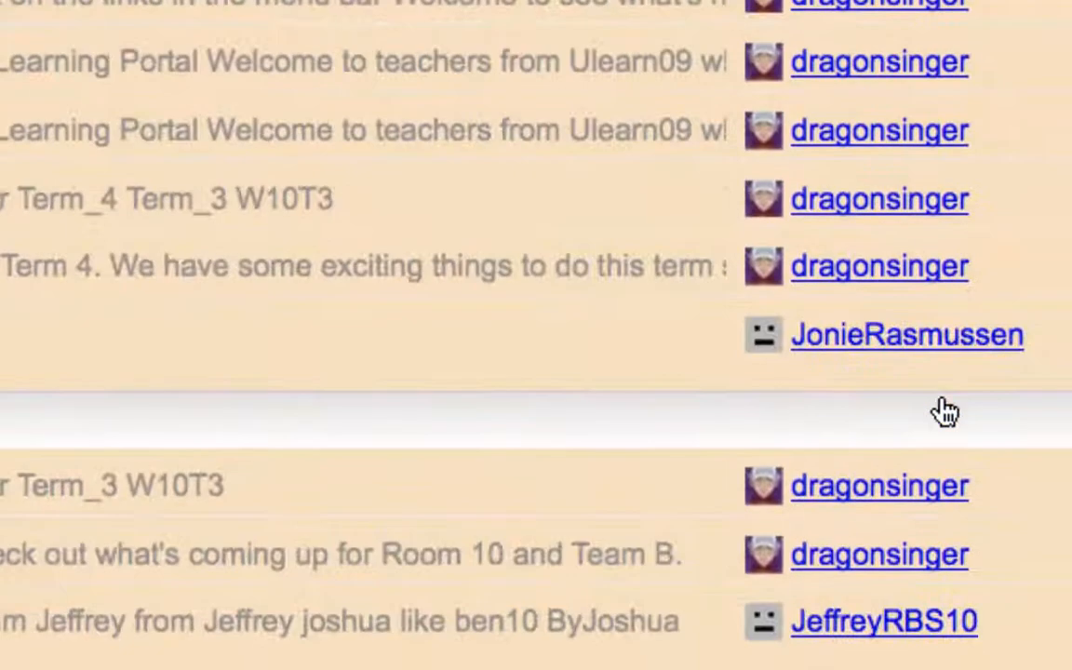